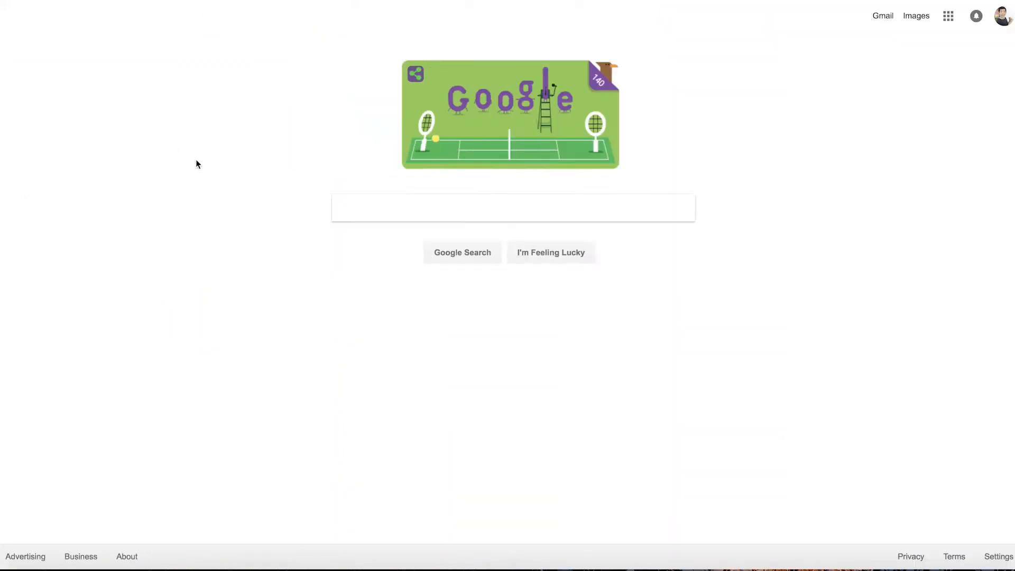
Step: Search Google for Elgato game software and reach the Elgato Software Downloads page
text(elgato)
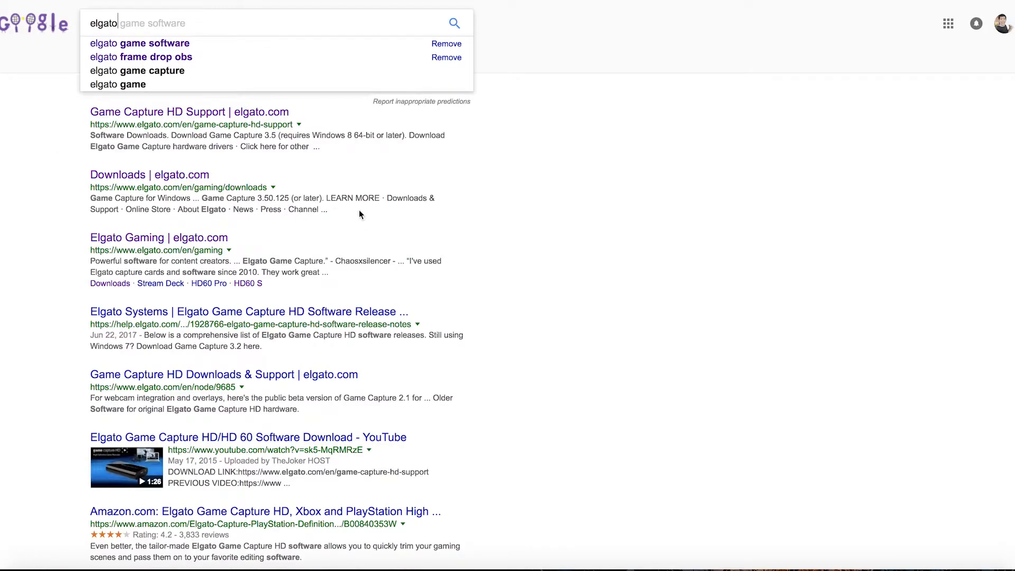
click(159, 113)
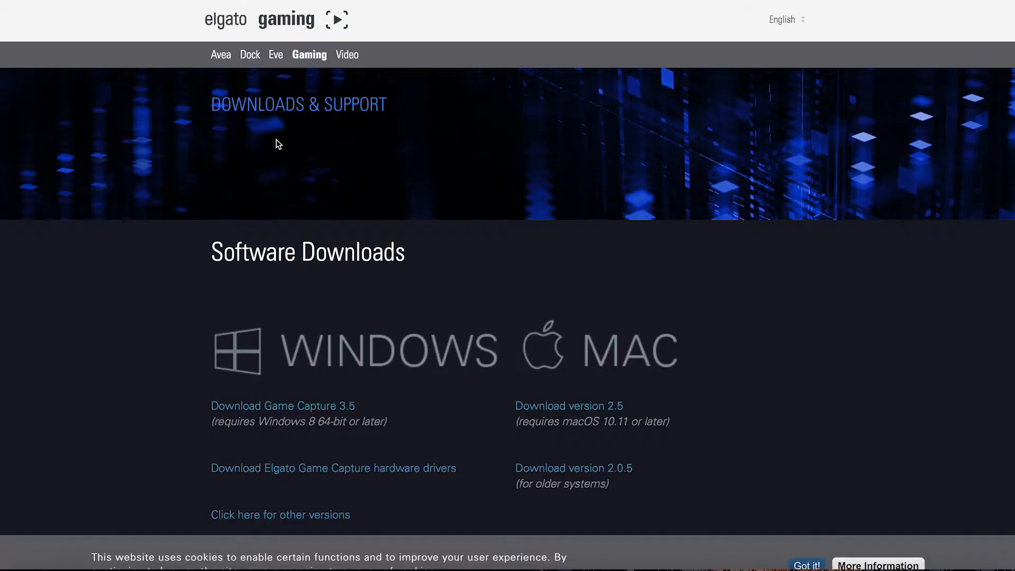
scroll(down, 3)
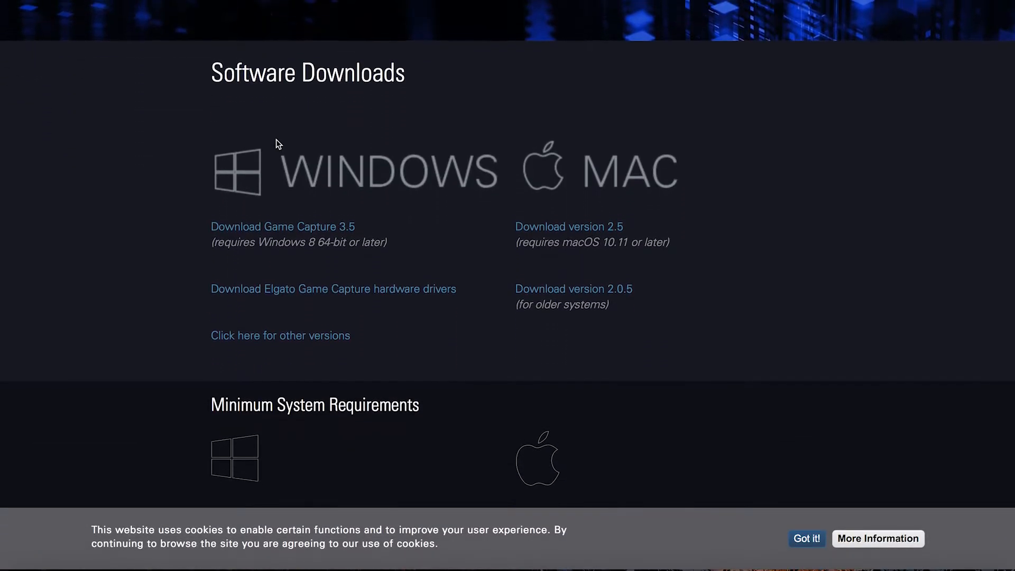
mouse_move(600, 243)
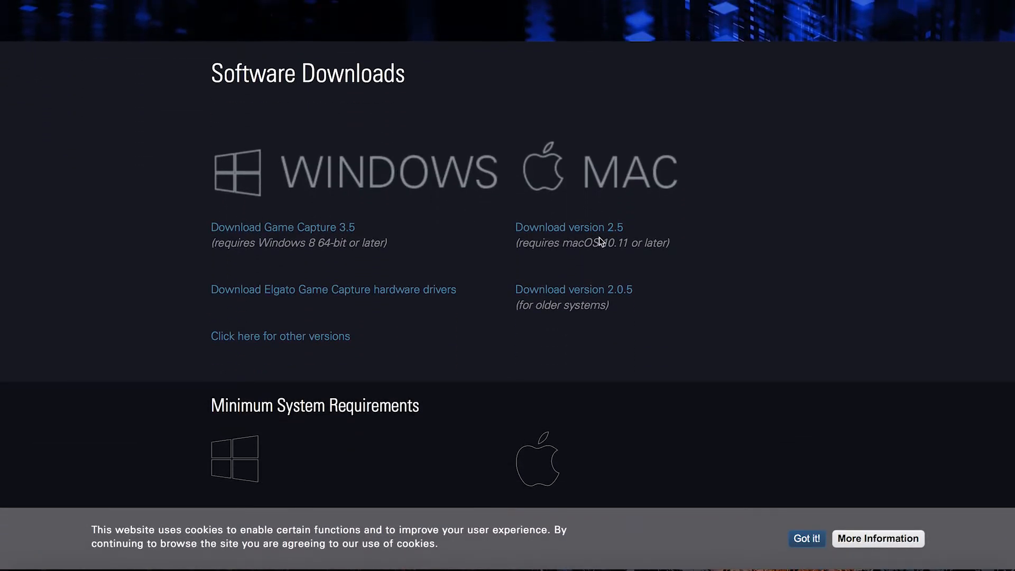
mouse_move(326, 240)
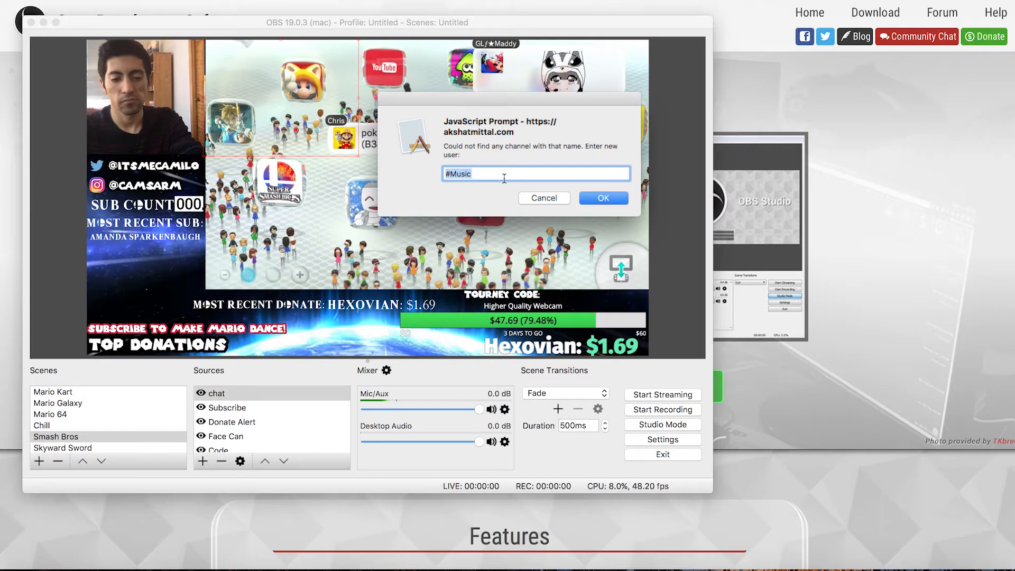
Step: Add a new Image source to Scene 2 named Background 3, past the name-in-use warning
text(Camilo Sarmi)
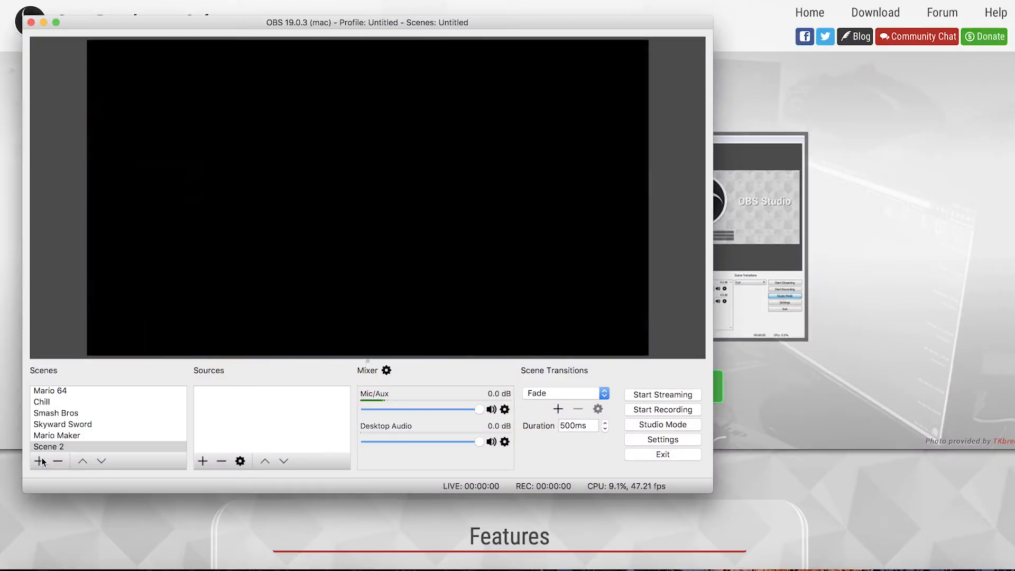
click(203, 461)
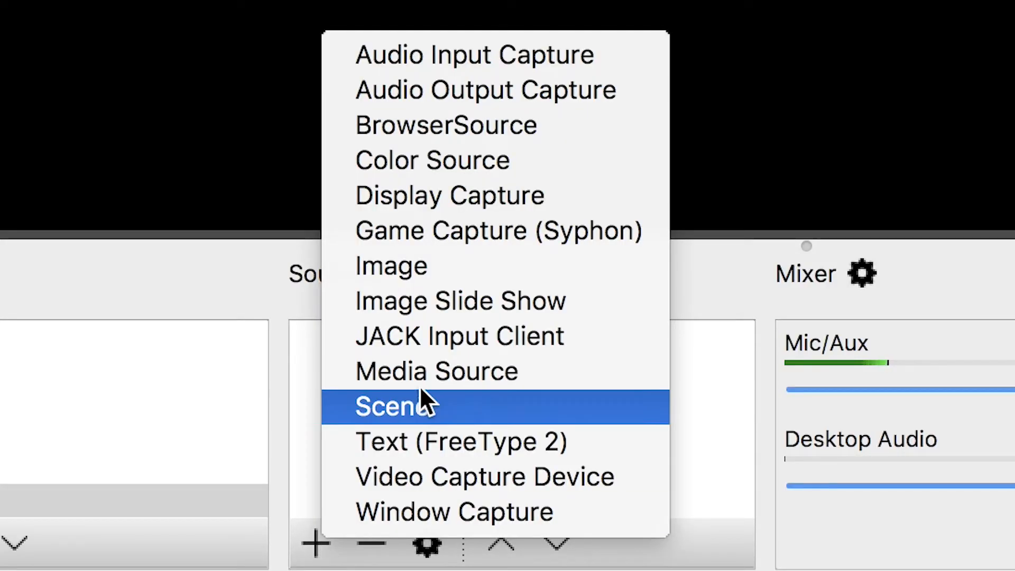
mouse_move(437, 292)
text(Ba)
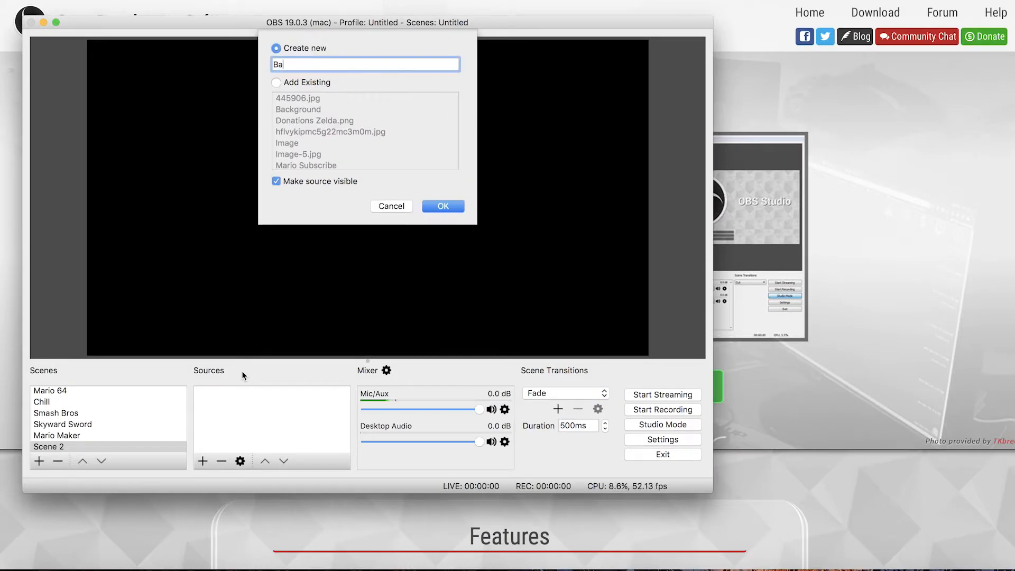
click(442, 206)
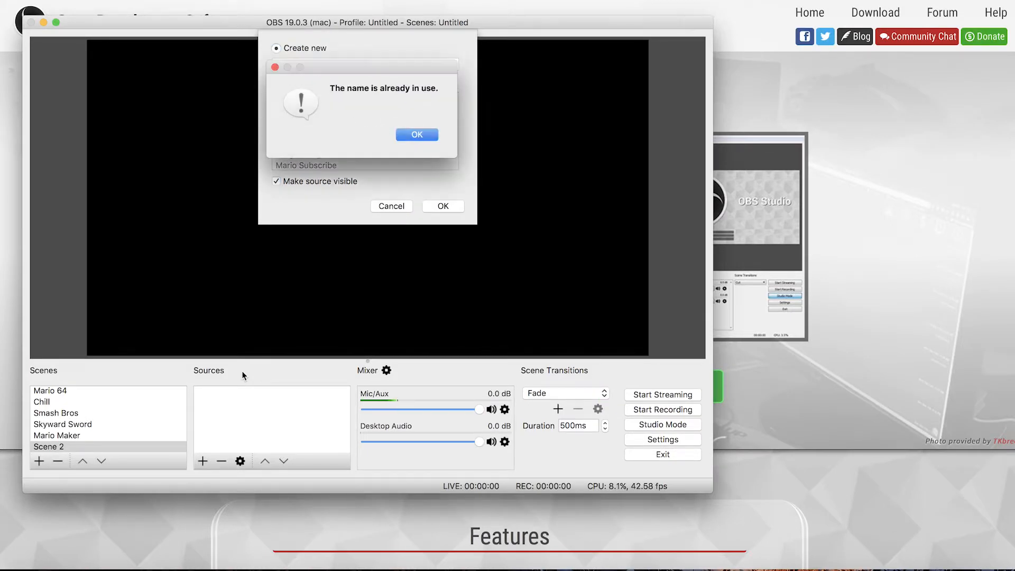
click(416, 134)
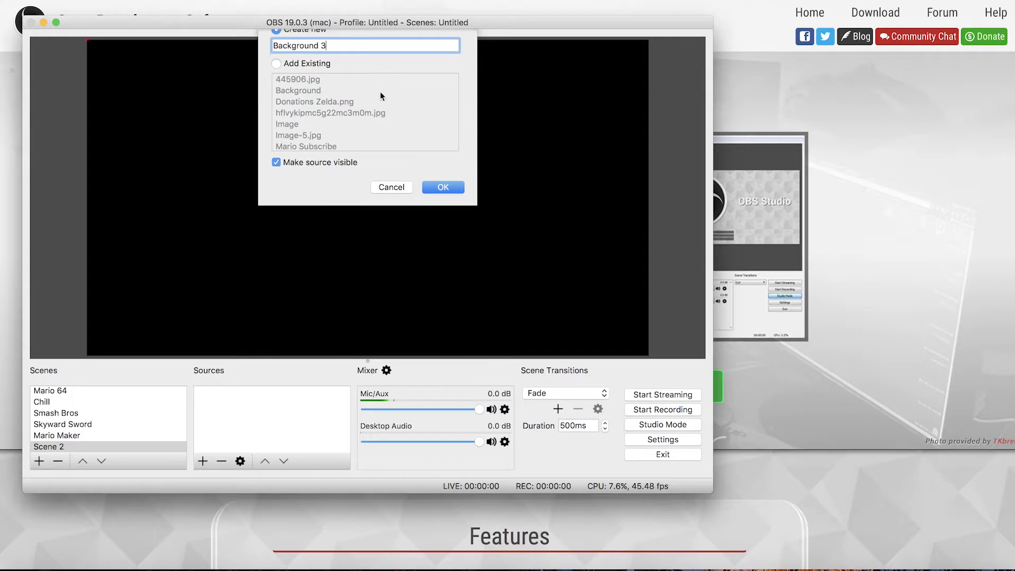
click(442, 187)
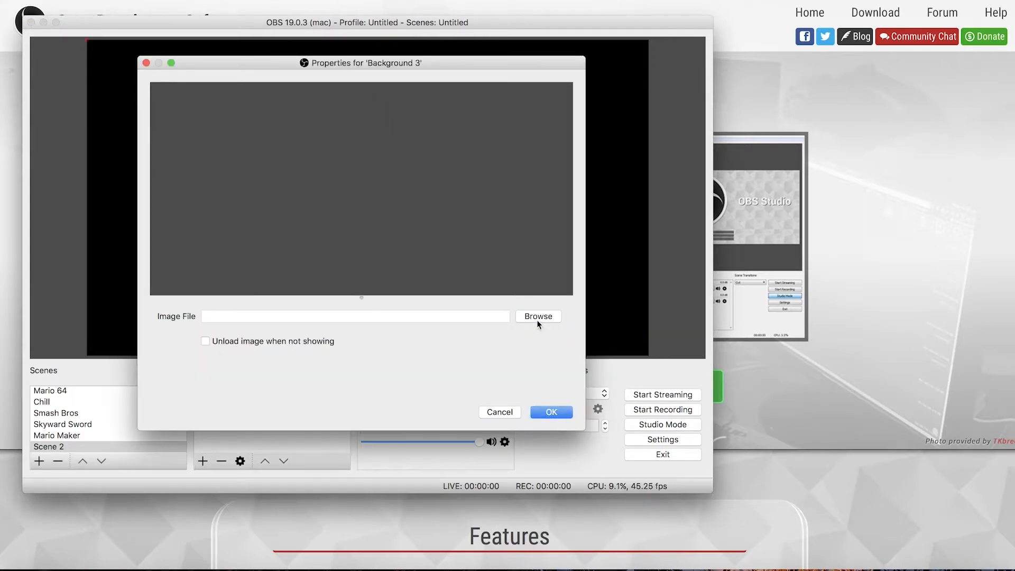
Step: Load the Mario galaxy wallpaper into Background 3 so it fills the scene
click(537, 316)
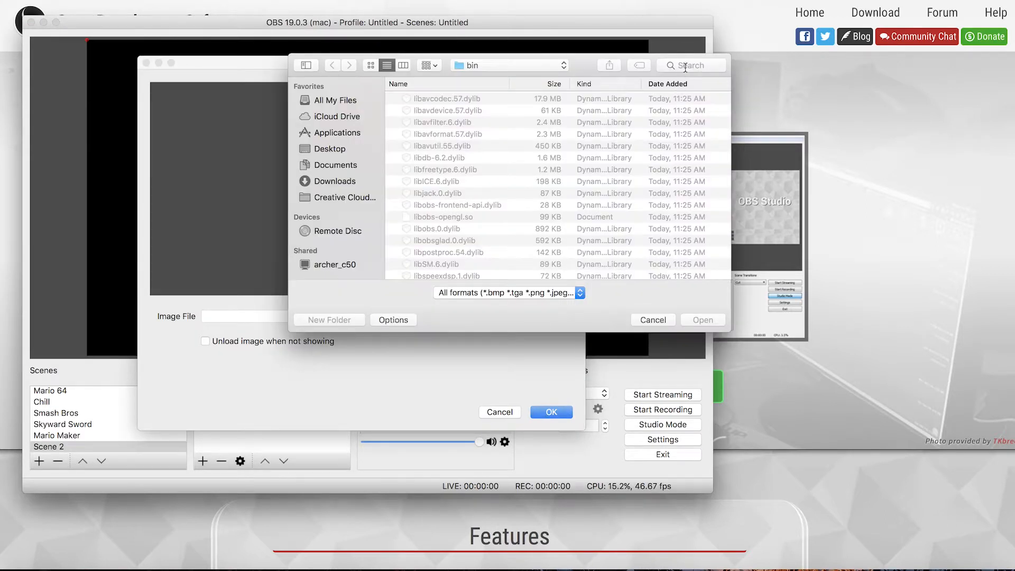
text(mario galax)
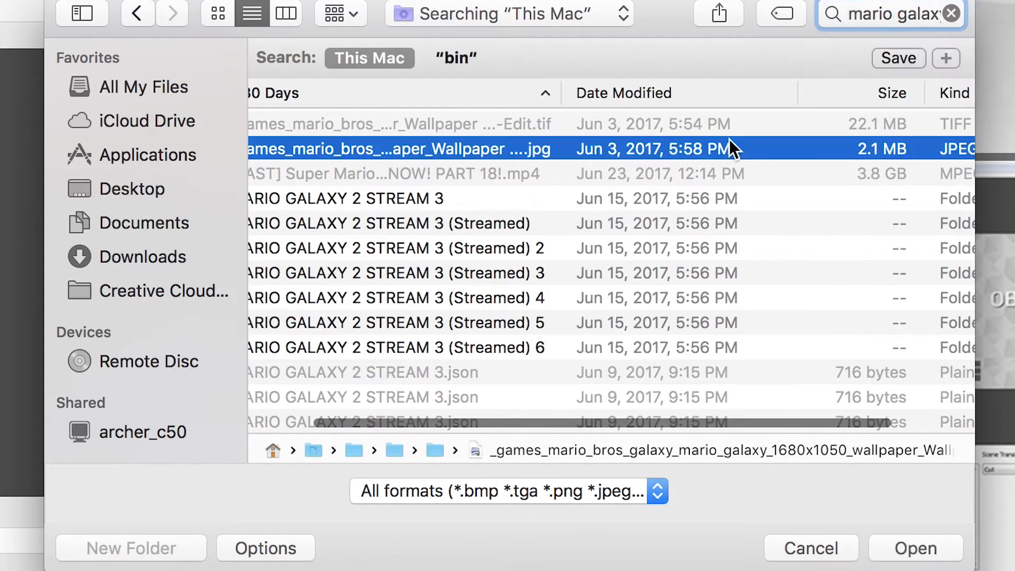
click(916, 547)
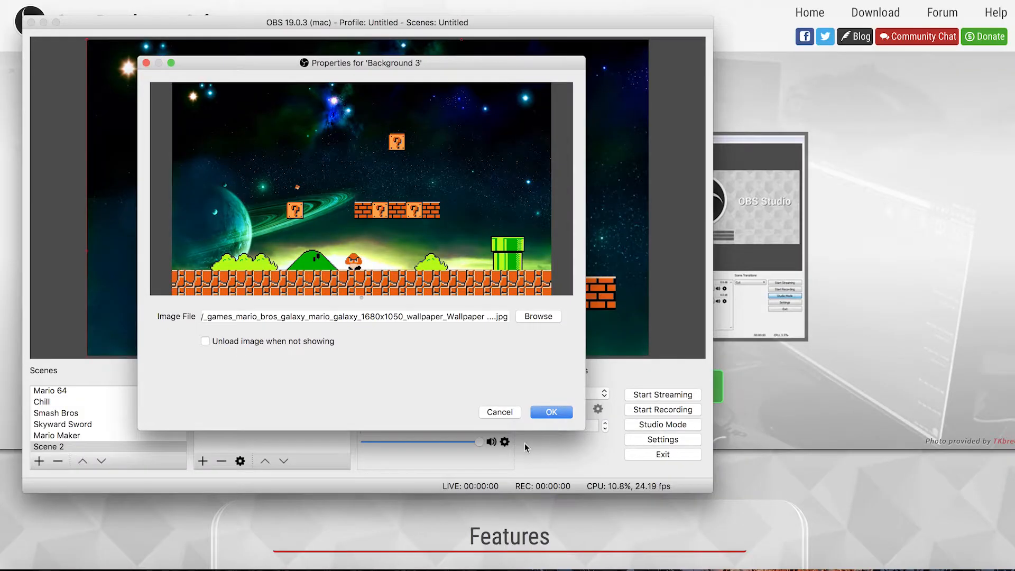
click(551, 411)
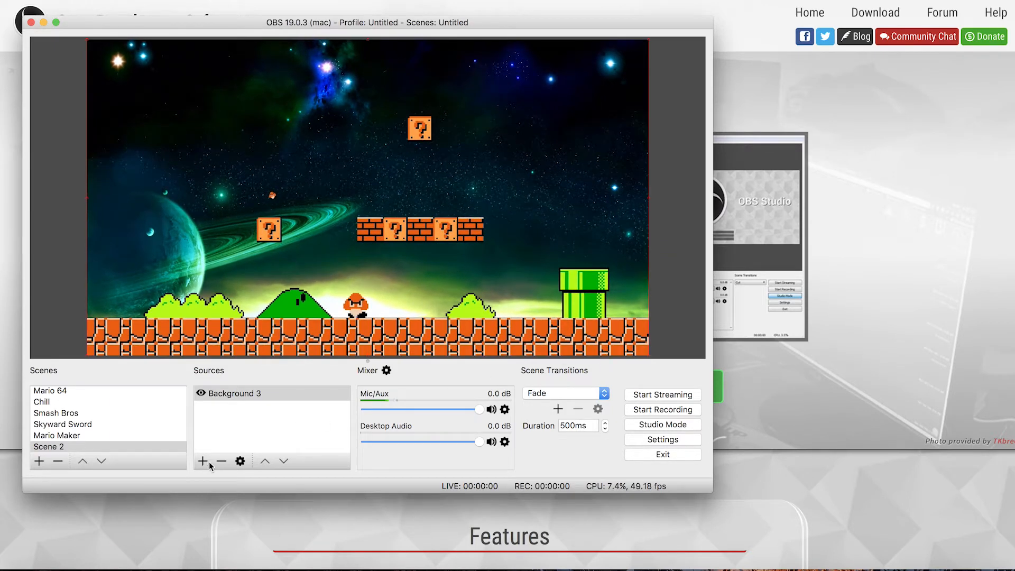
Step: Add a Display Capture source named New Game over the Mario background
click(203, 461)
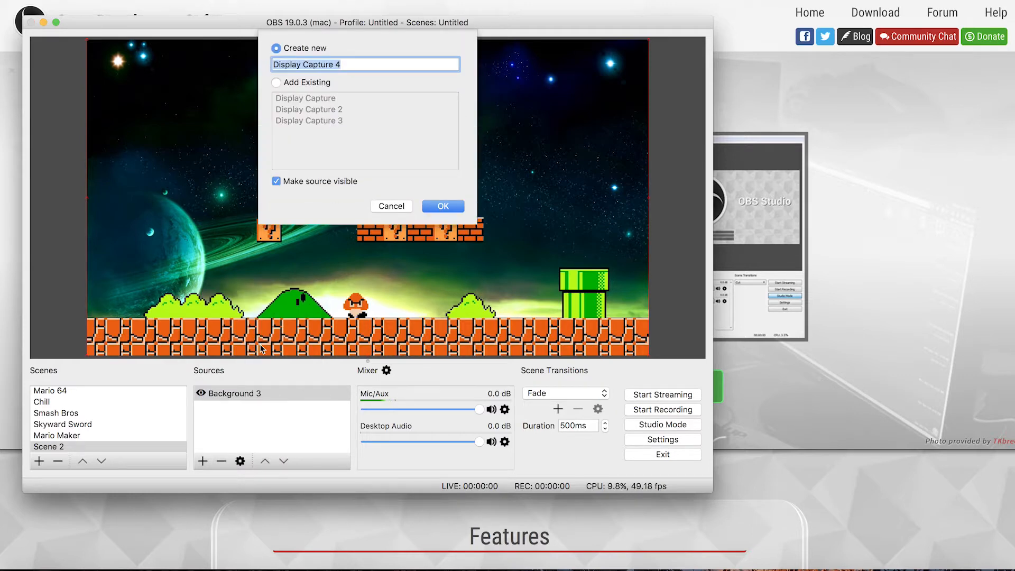
text(New Game)
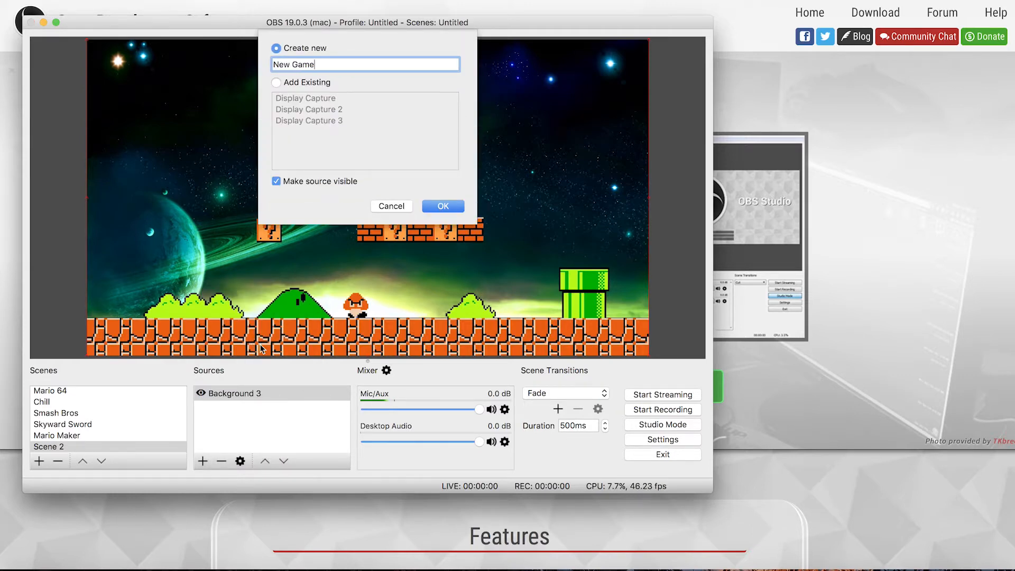
click(442, 205)
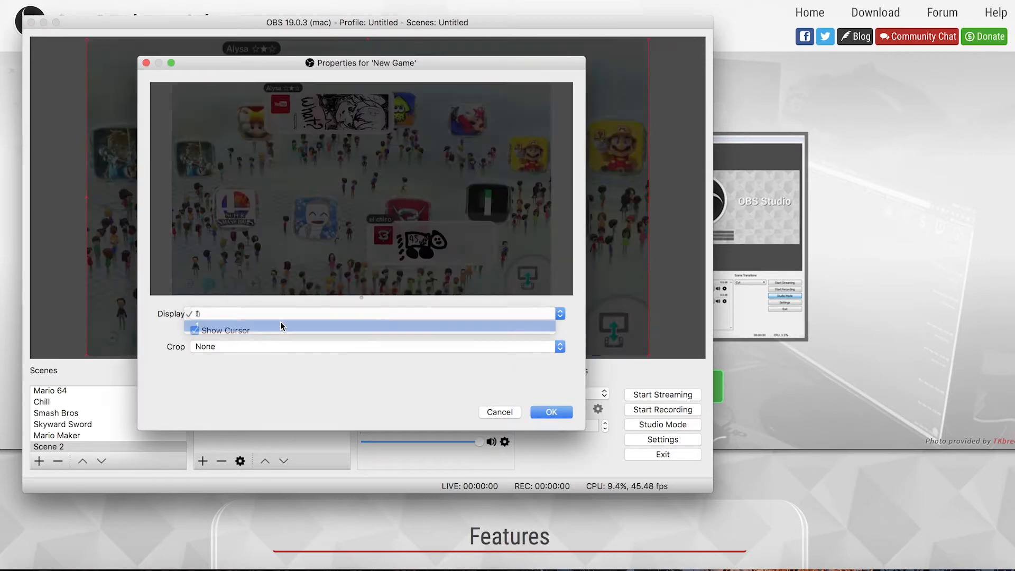
click(551, 411)
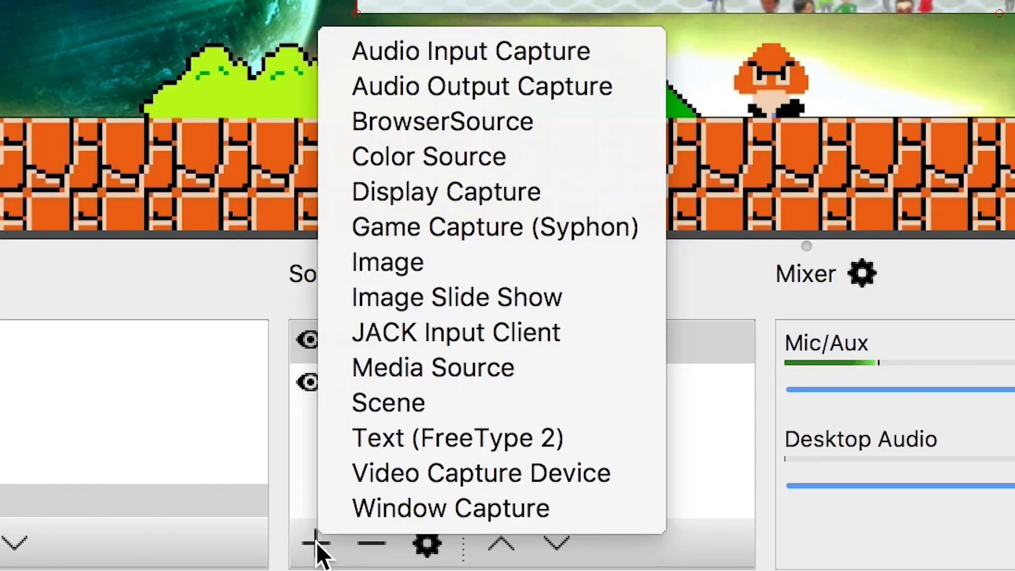
mouse_move(444, 488)
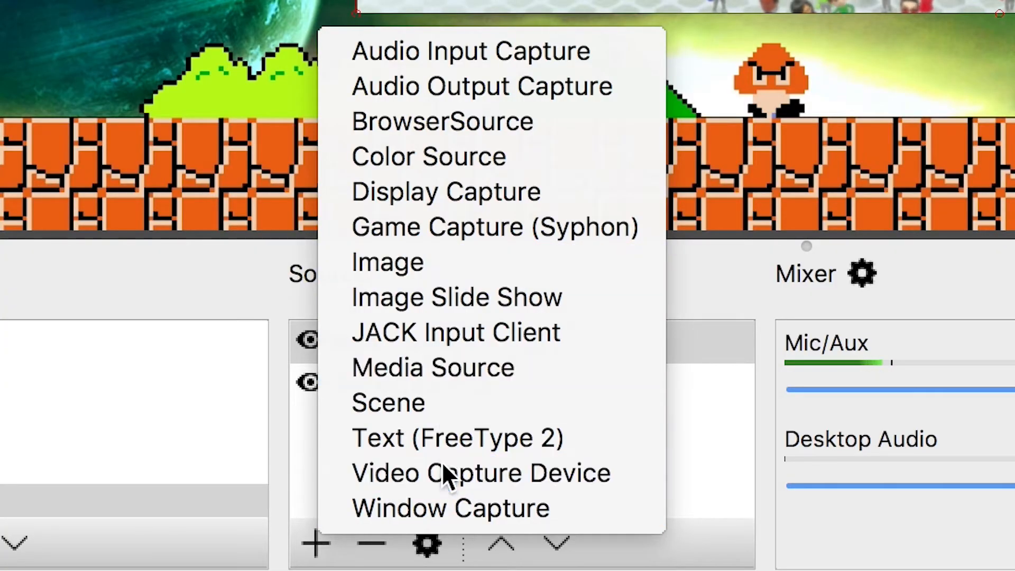
Step: Add a Video Capture Device source Face Cam 3 using the FaceTime HD Camera
click(479, 472)
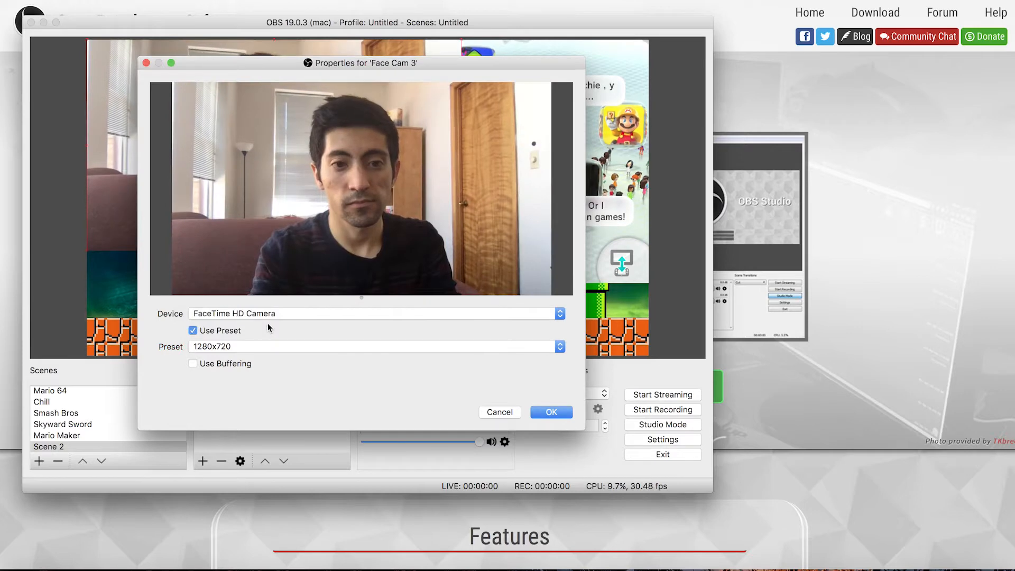
click(550, 412)
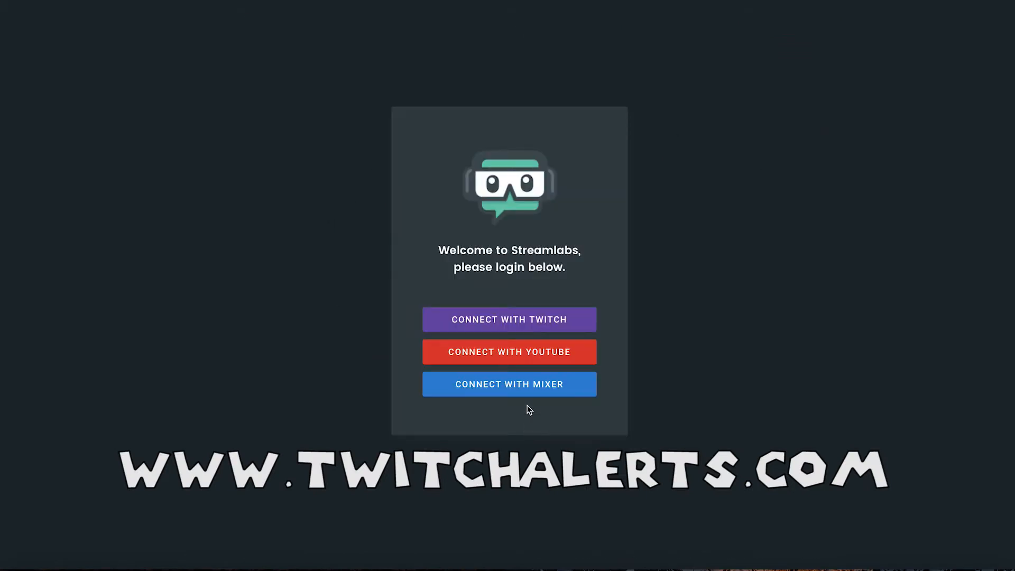
Step: Review the Streamlabs Alertbox donation and subscriber alert settings
click(508, 319)
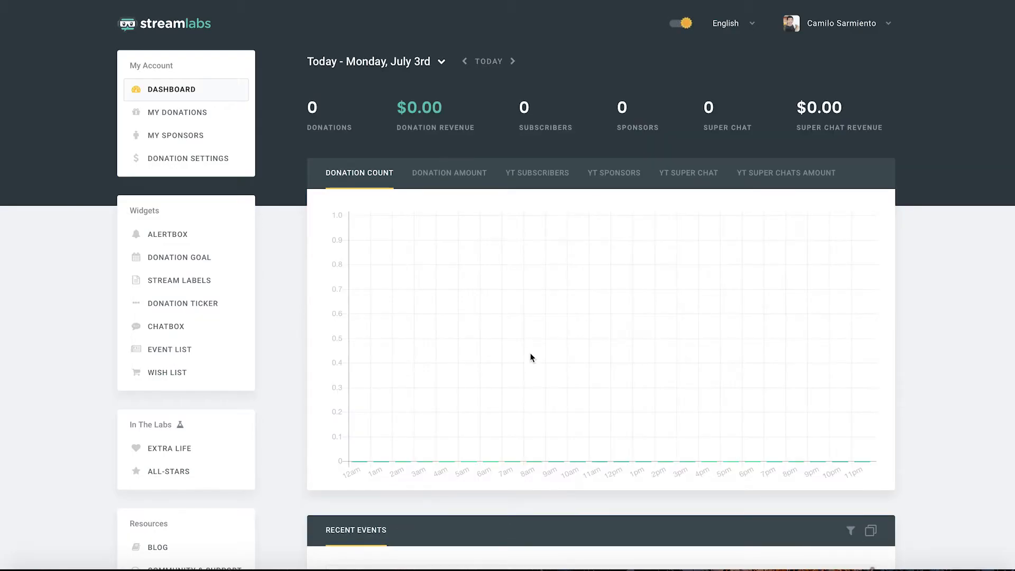
mouse_move(196, 239)
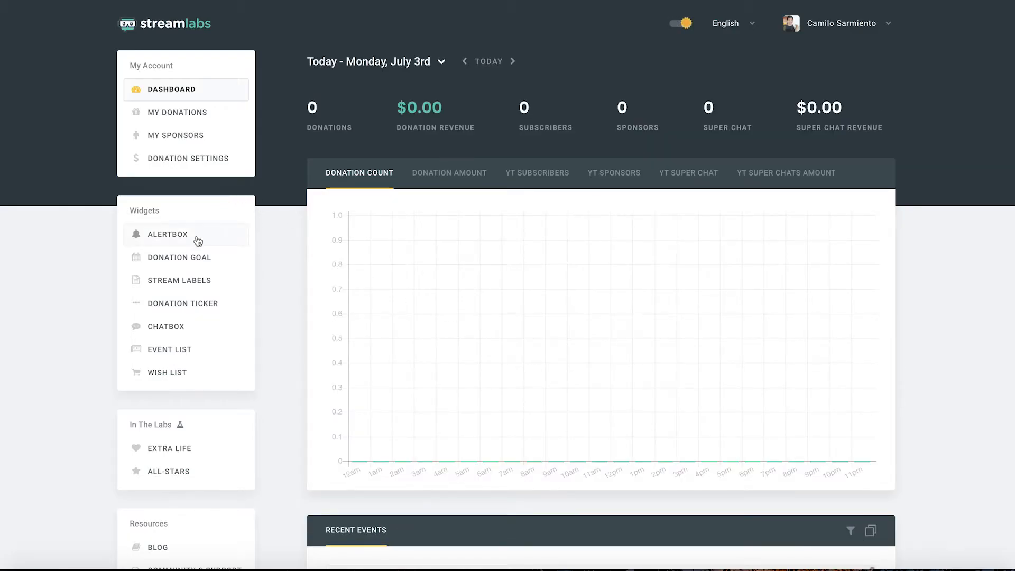
click(167, 233)
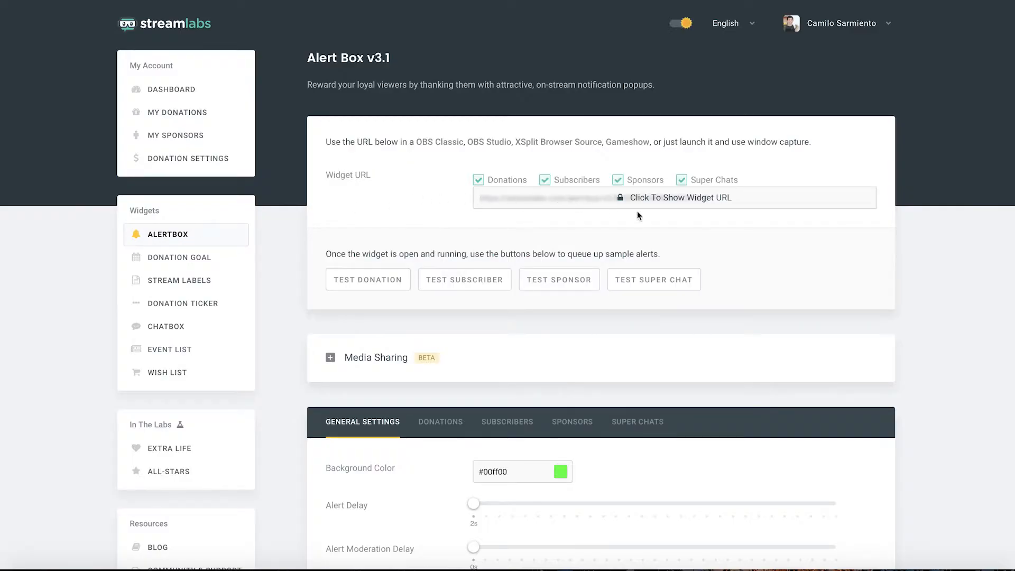
scroll(down, 3)
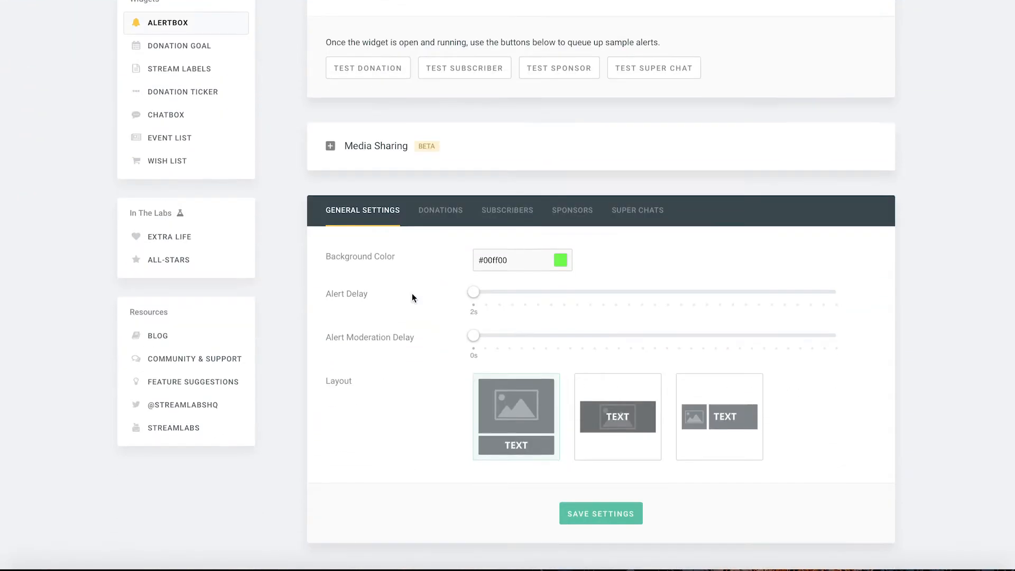
click(440, 209)
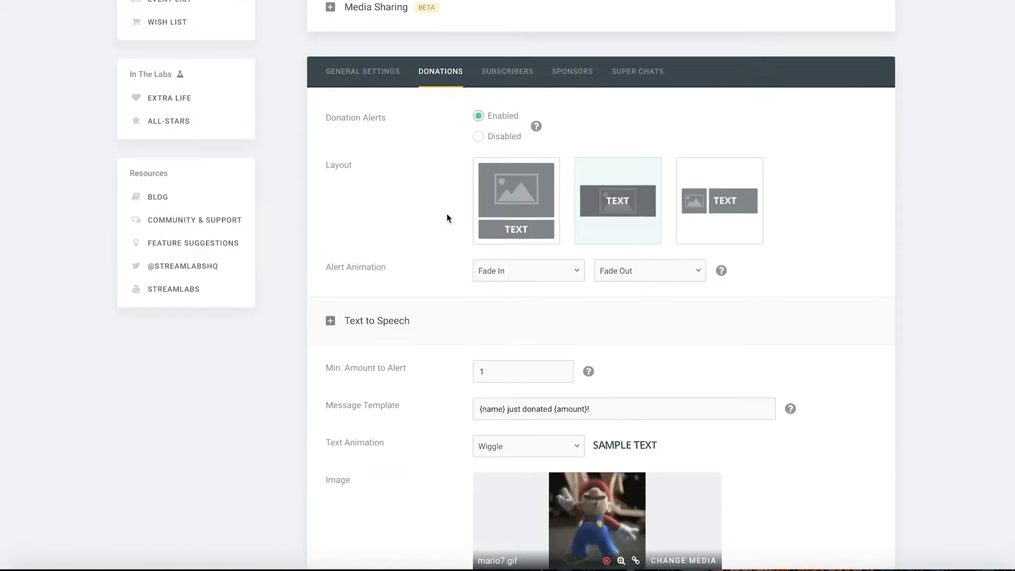
scroll(down, 3)
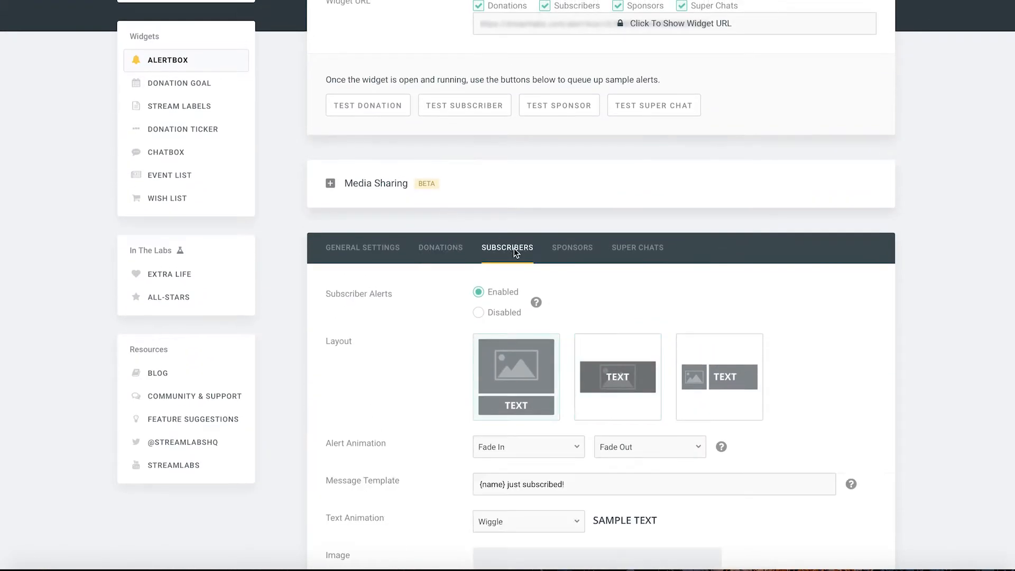
scroll(down, 3)
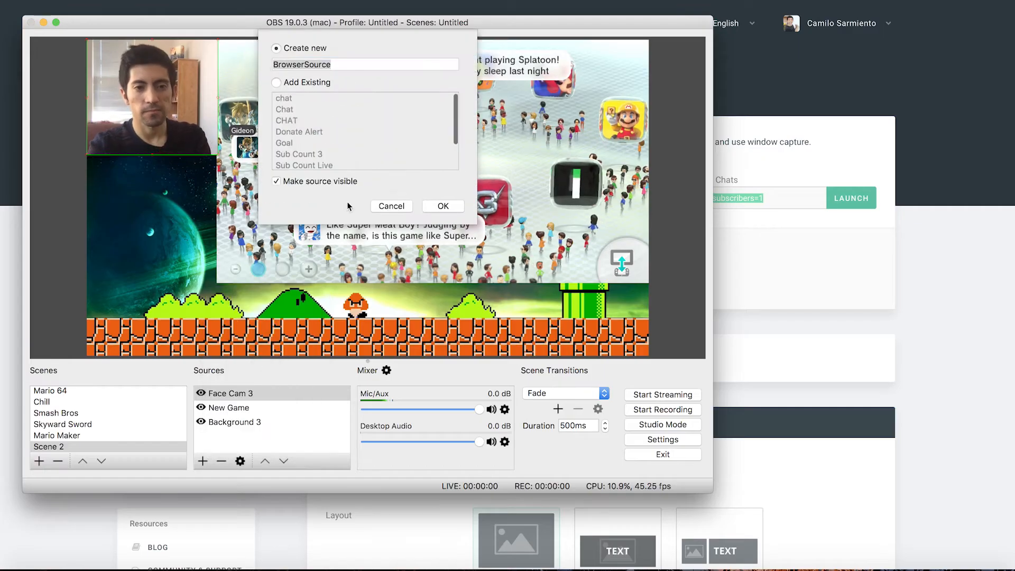
Step: Name the new OBS browser source Sub Alert for the subscriber alerts
text(Sub A)
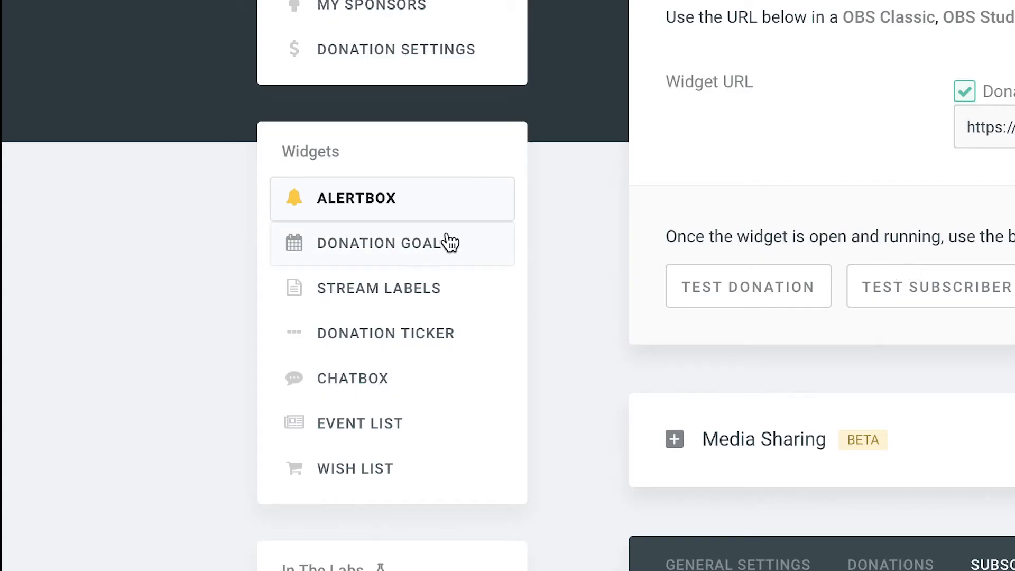
Step: Reach the Stream Labels widget page and get its OSX desktop app
click(384, 243)
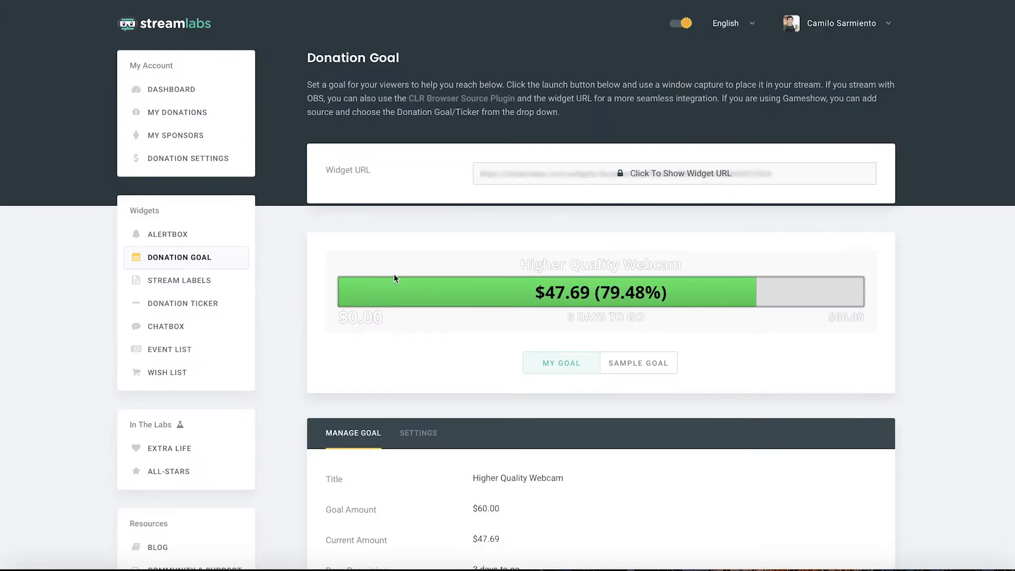
click(179, 280)
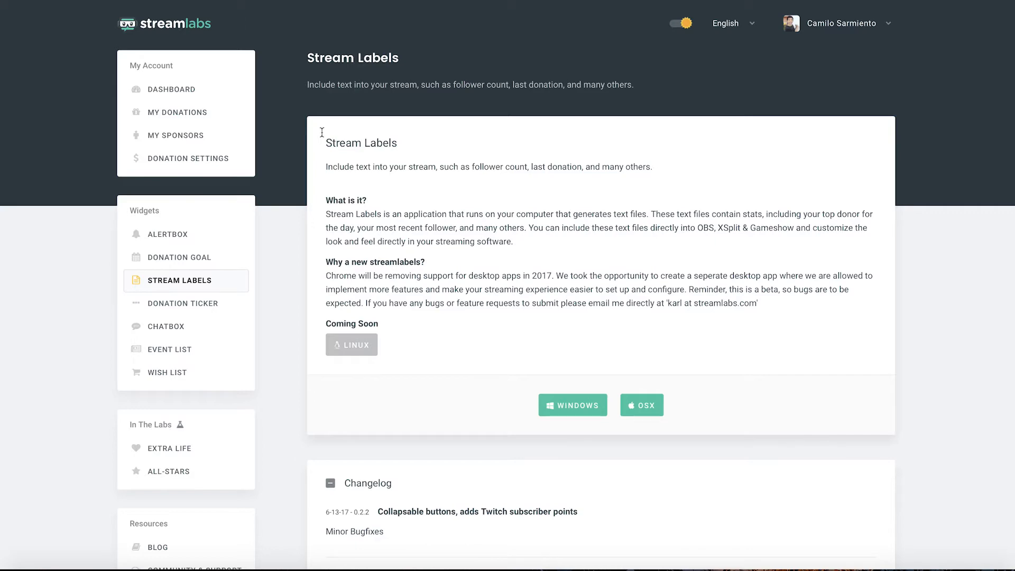
scroll(down, 3)
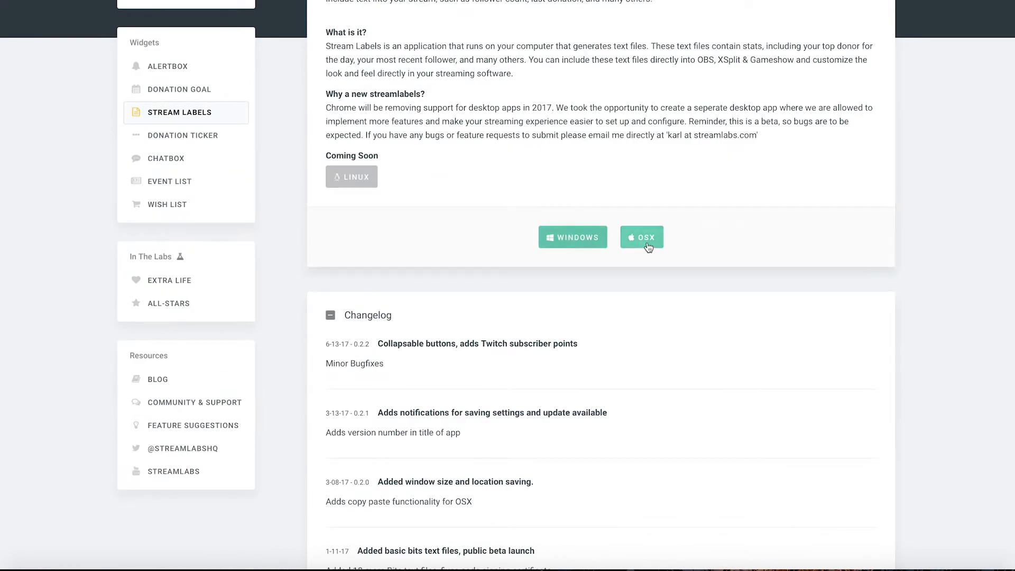
click(642, 237)
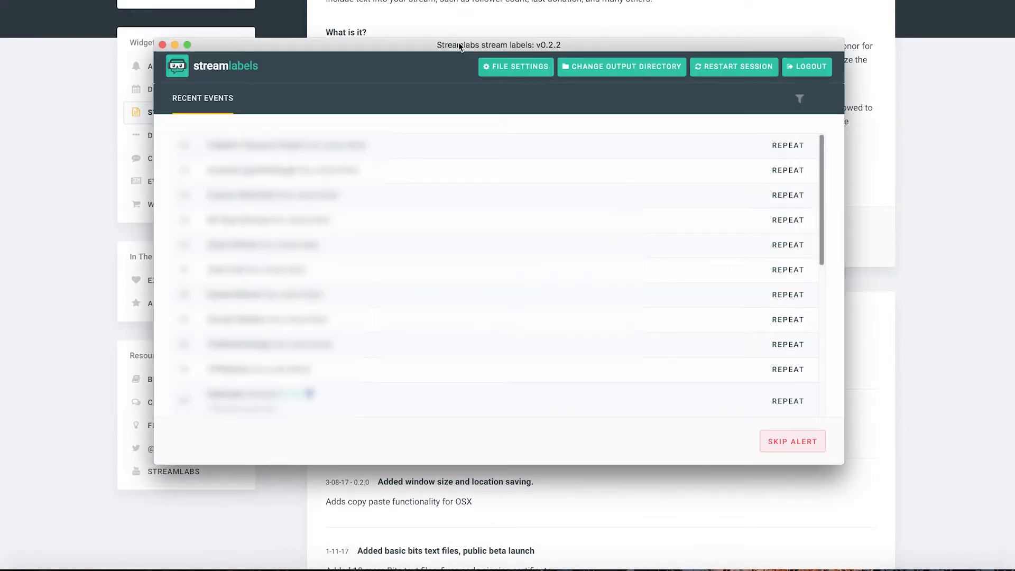
Step: Browse the Stream Labels output folder of label txt files, including most_recent_youtube_subscriber.txt
click(515, 66)
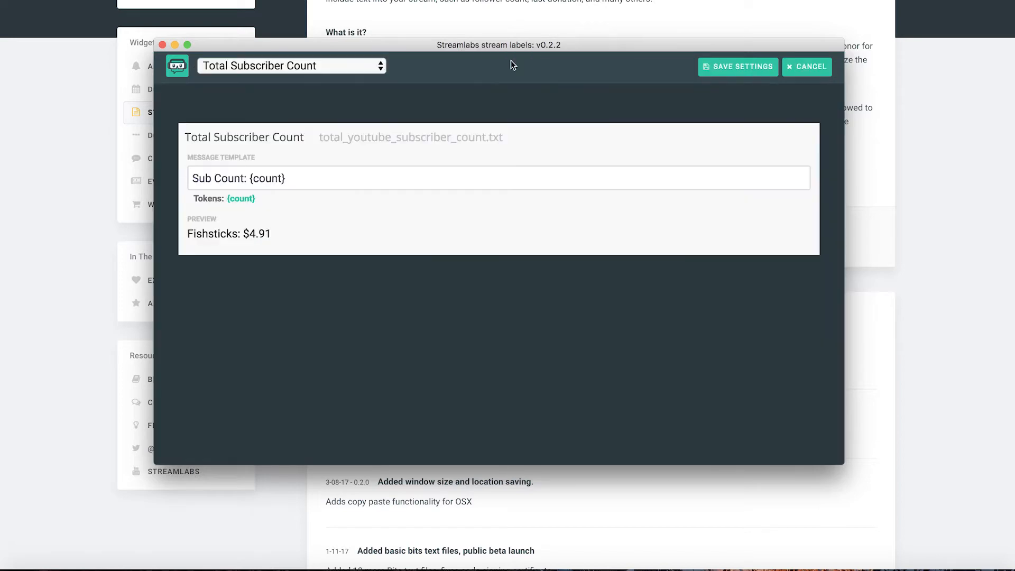
click(292, 66)
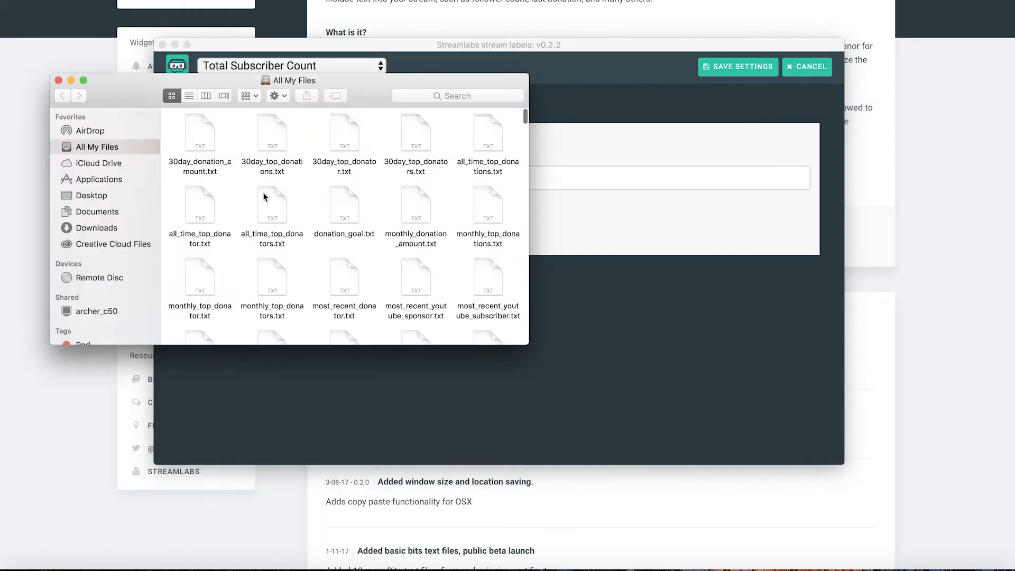
scroll(down, 3)
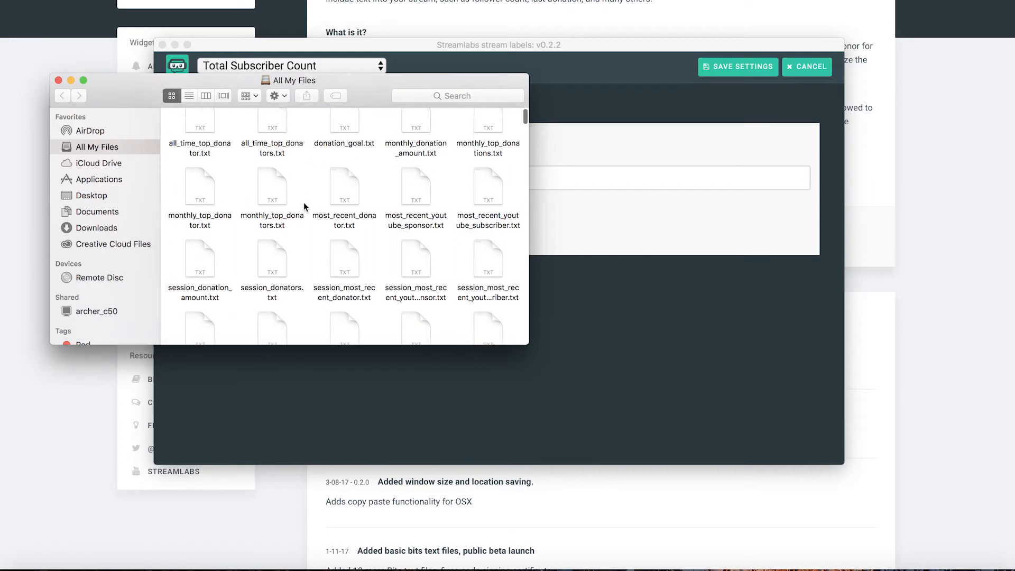
scroll(down, 3)
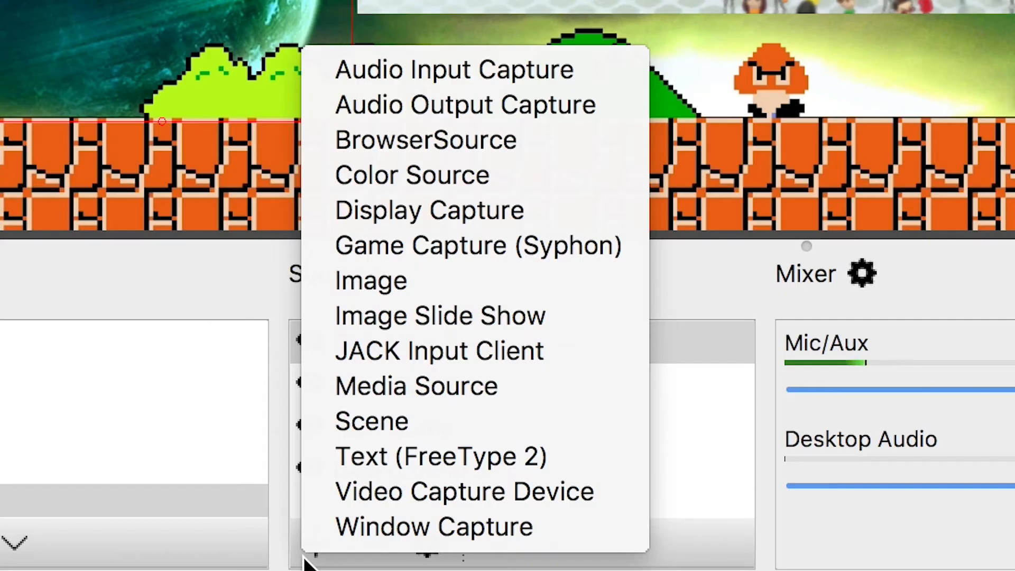
Step: Add a Most Recent Sub 2 text source reading the subscriber txt in the Super Mario 256 font
click(440, 456)
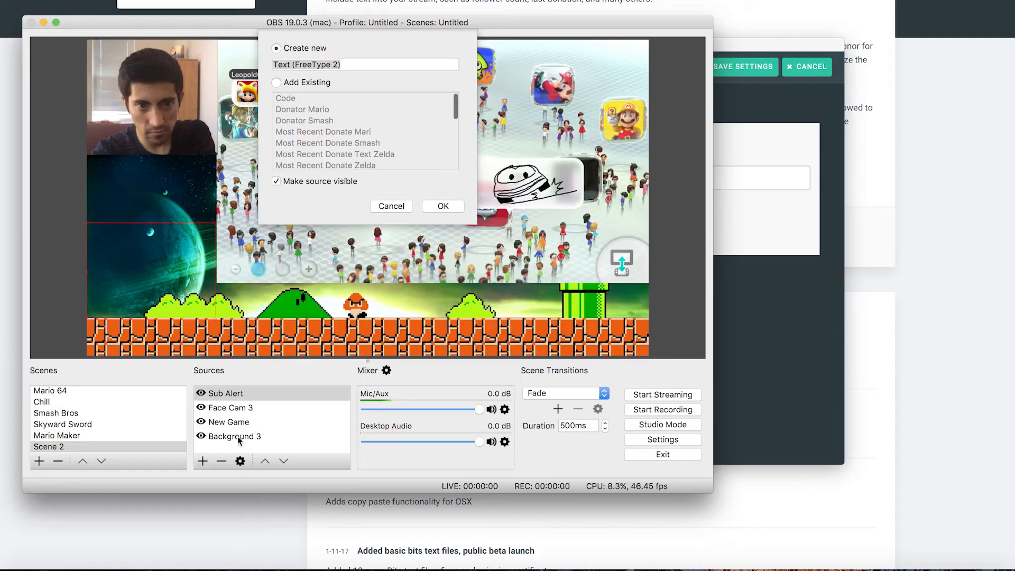
text(M)
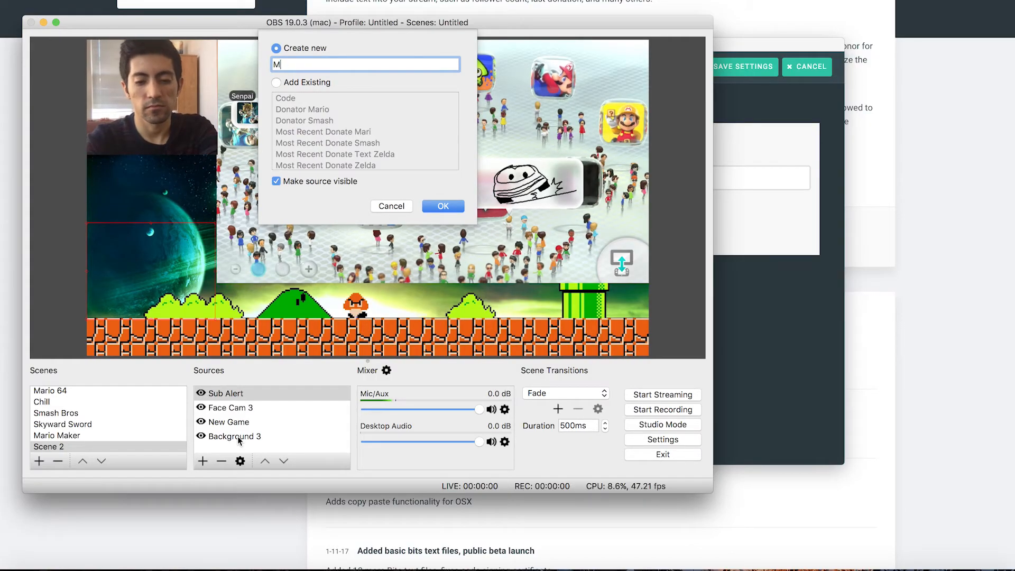
text(ost Recent S)
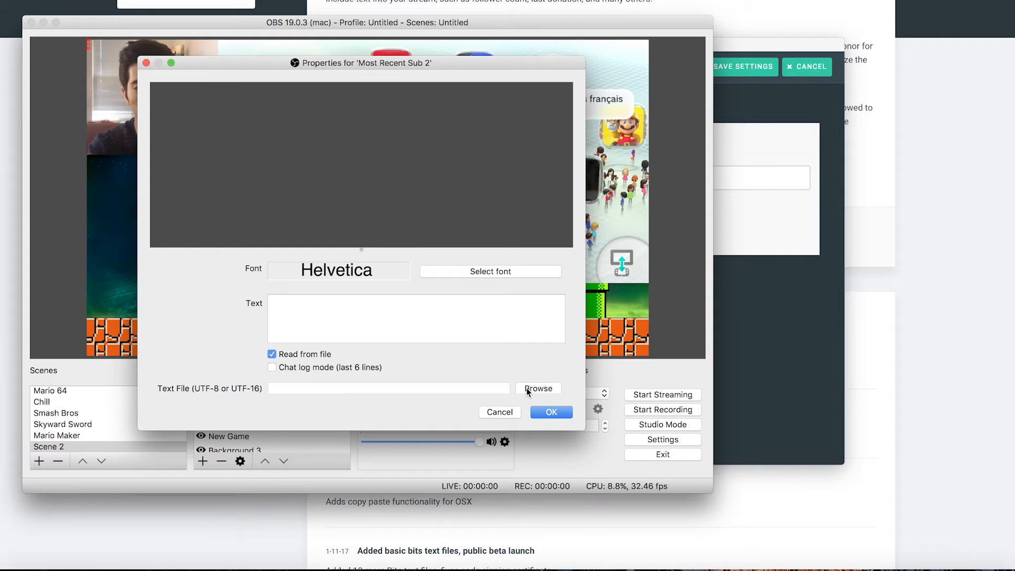
click(538, 388)
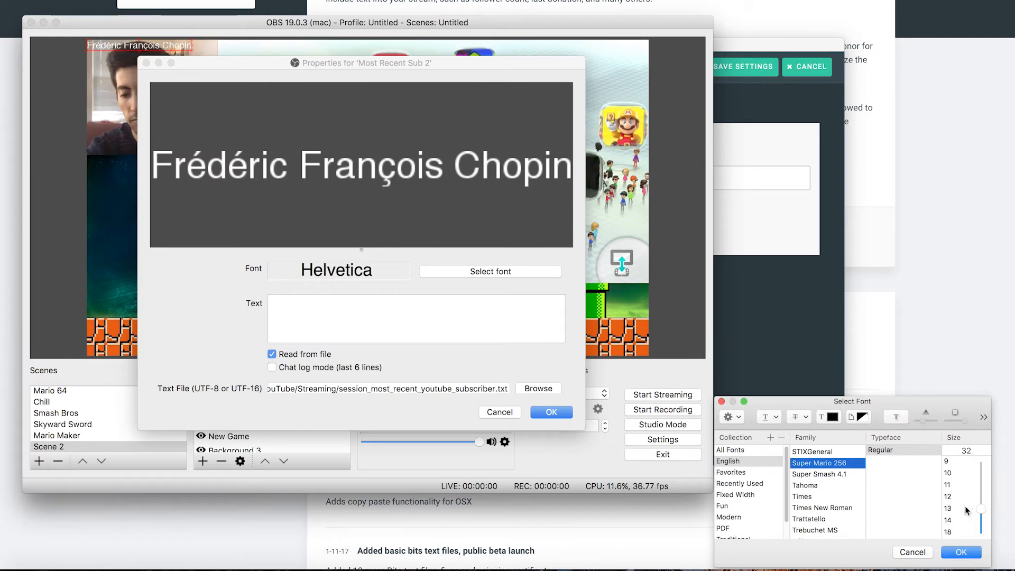
click(948, 532)
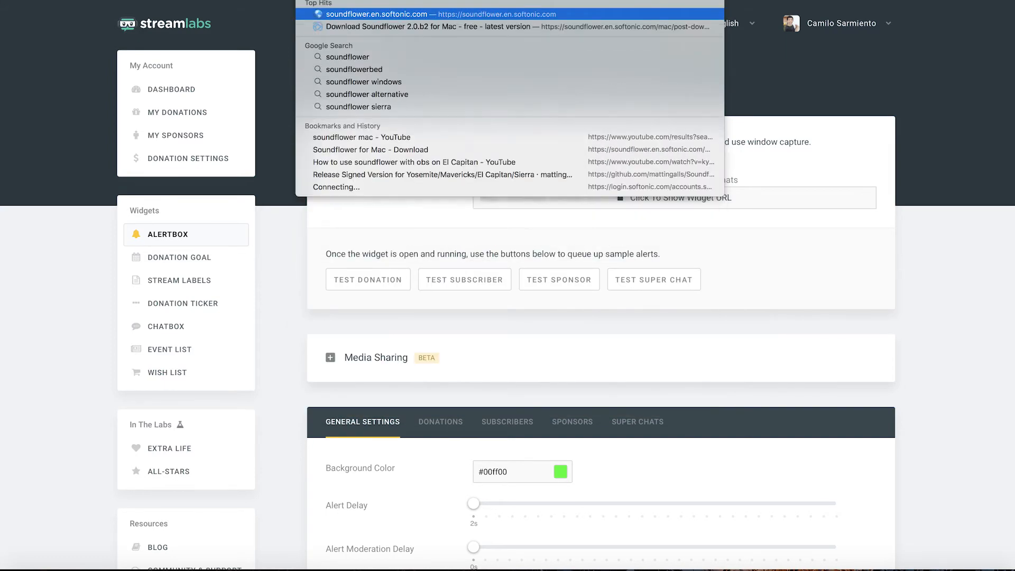
Step: Go to soundflower.en.softonic.com and look over the Soundflower 2.0.b2 download page
click(374, 14)
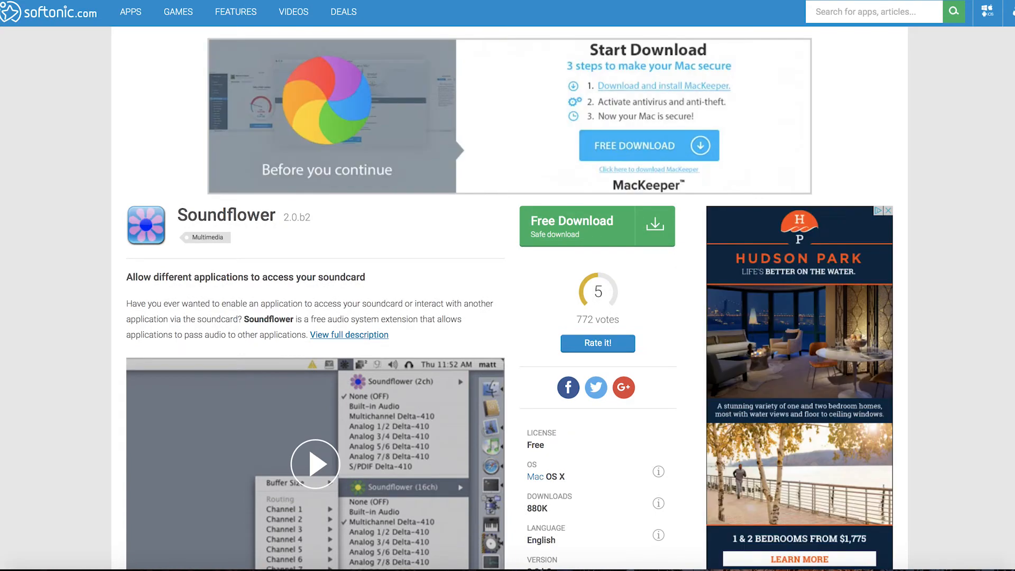
scroll(down, 3)
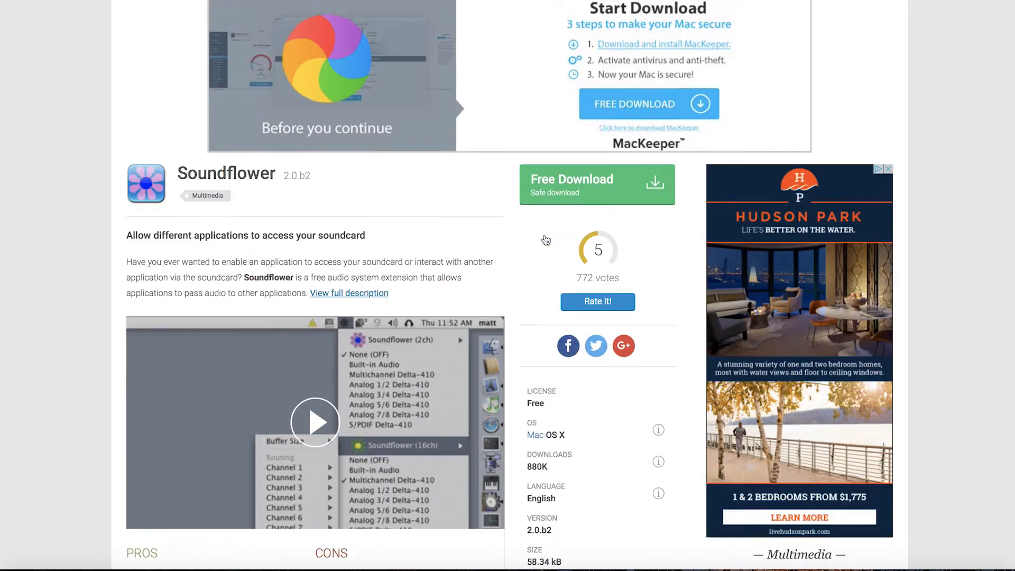
scroll(down, 3)
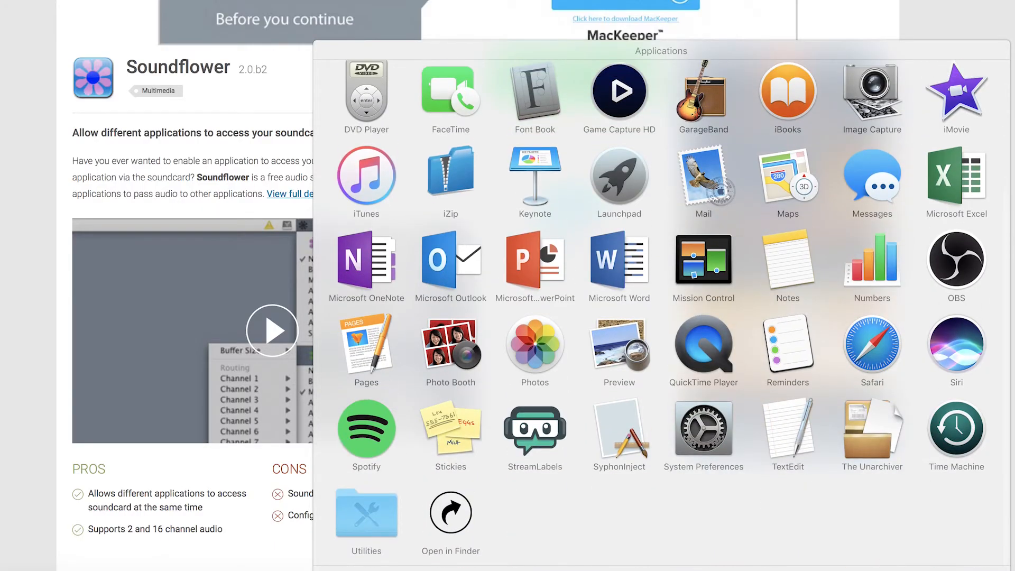
Step: Create a new Multi-Output Device in Audio MIDI Setup from the Utilities folder
click(366, 515)
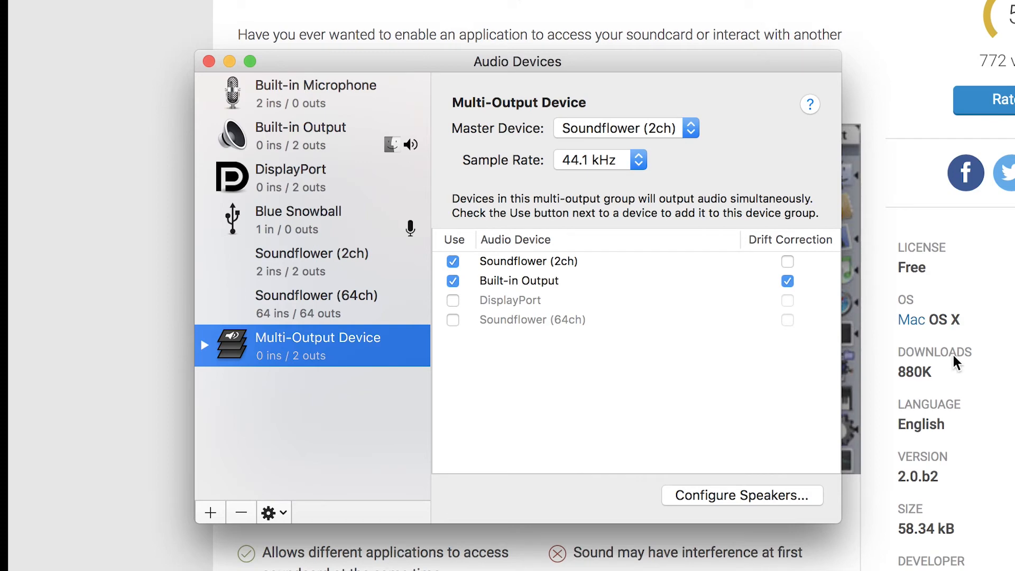
click(209, 511)
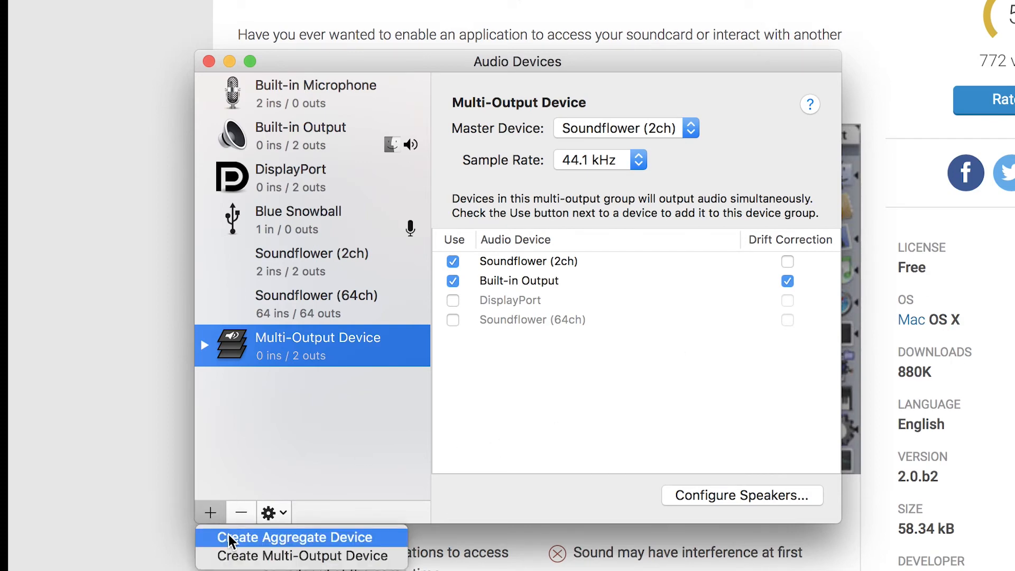
click(304, 556)
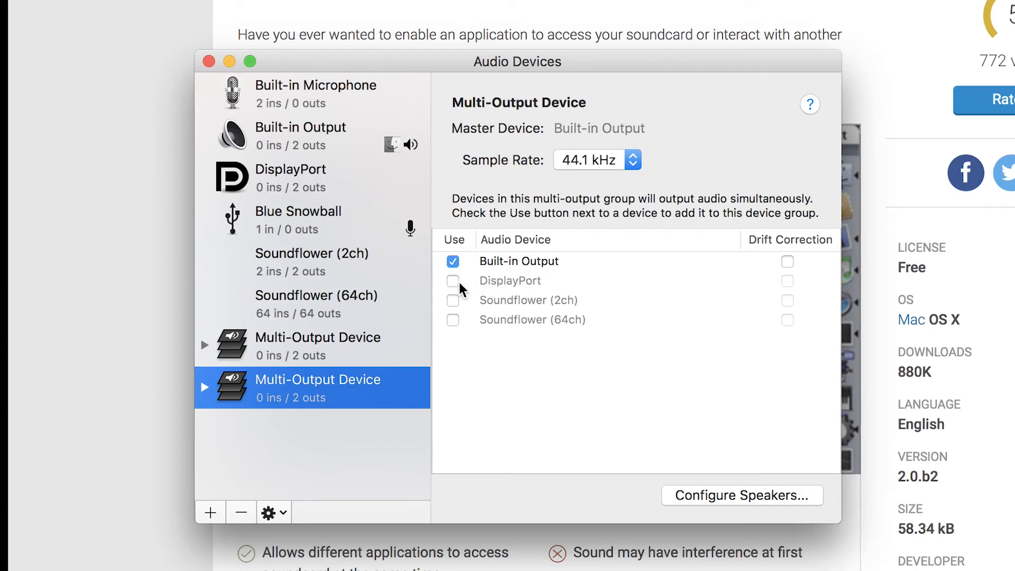
mouse_move(456, 301)
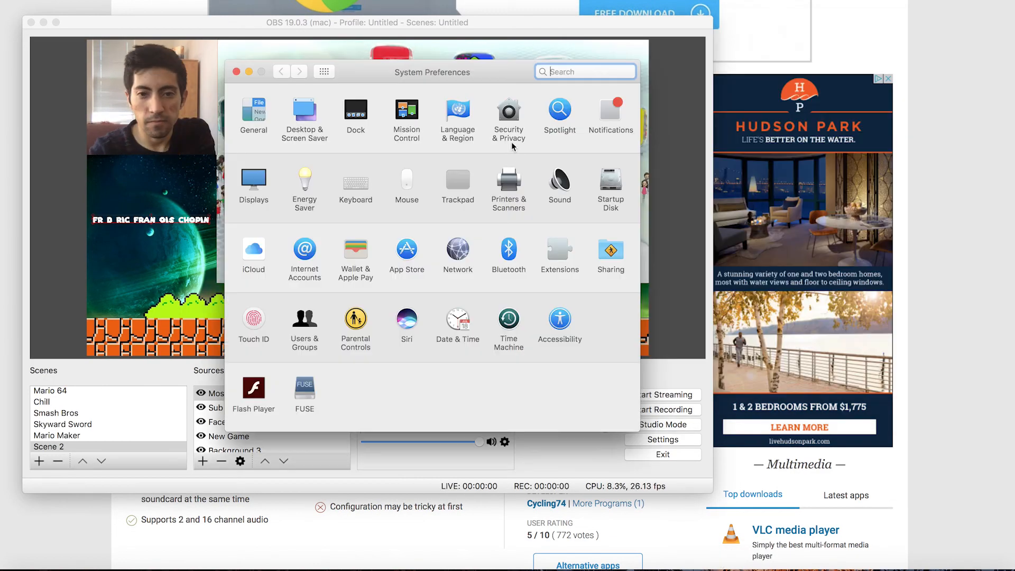
Step: Select Multi-Output Device as the system sound output in Sound preferences
click(559, 179)
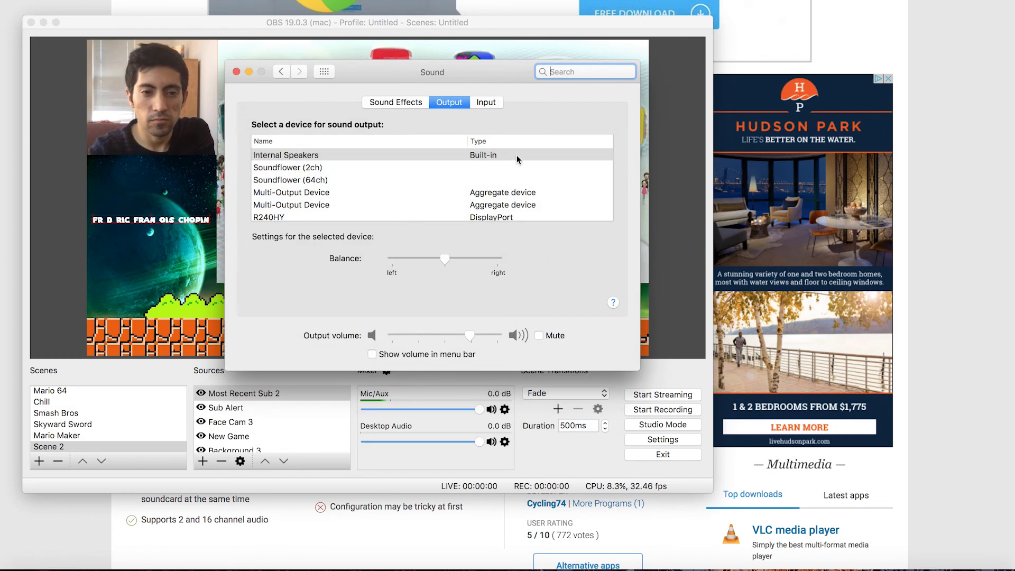
click(291, 192)
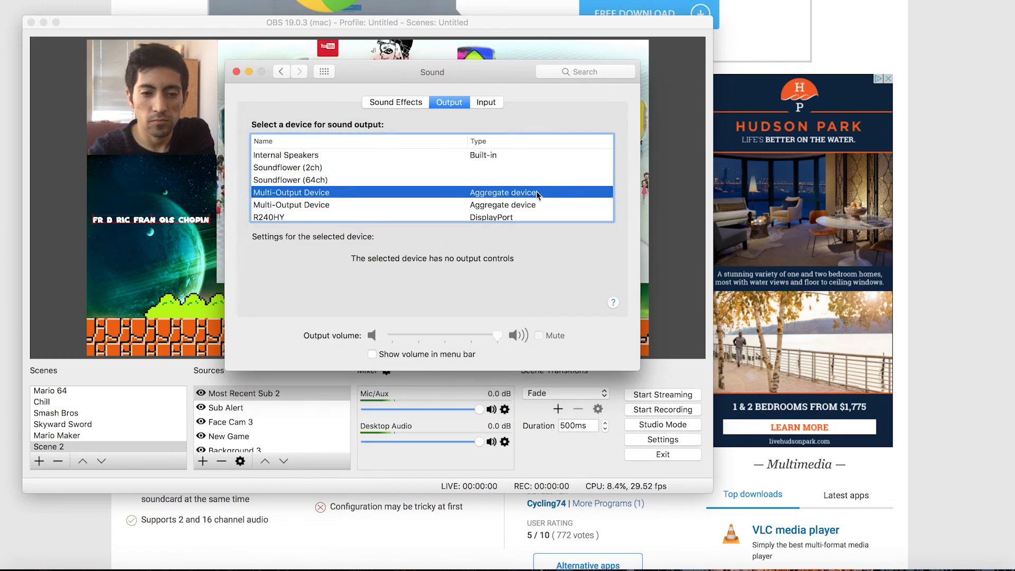